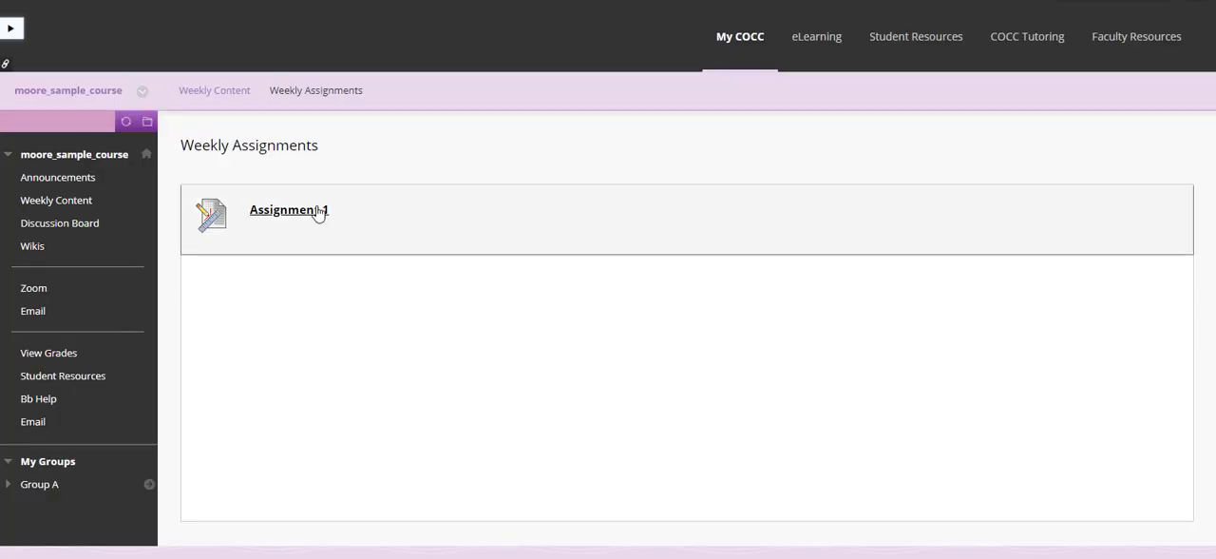
# Step: Open Assignment 1 from the Weekly Assignments page to see its 10-point upload page
pyautogui.click(288, 210)
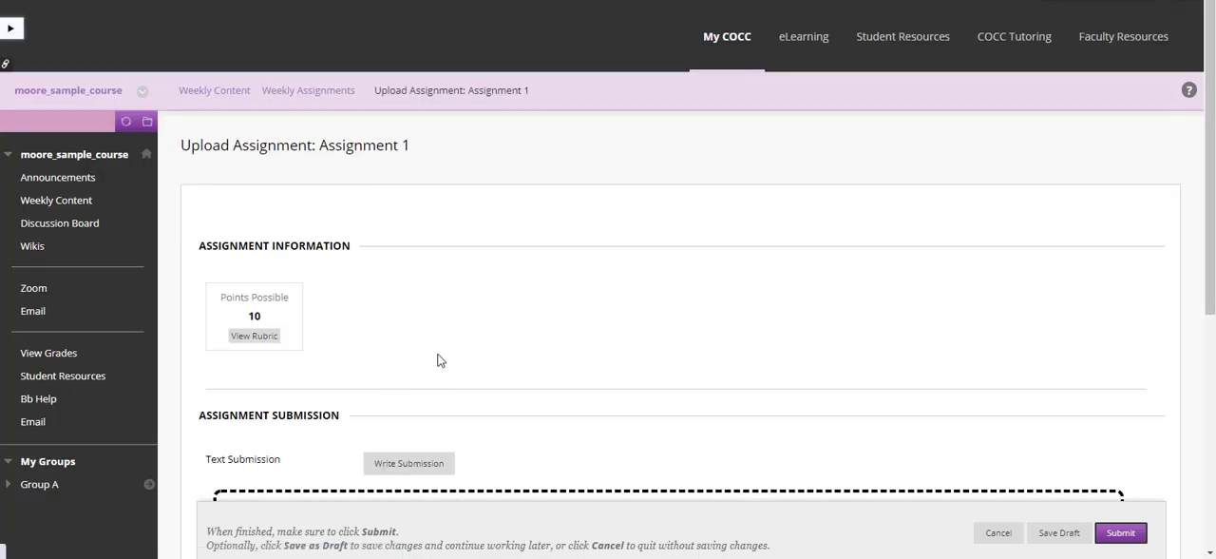
pyautogui.moveTo(282, 343)
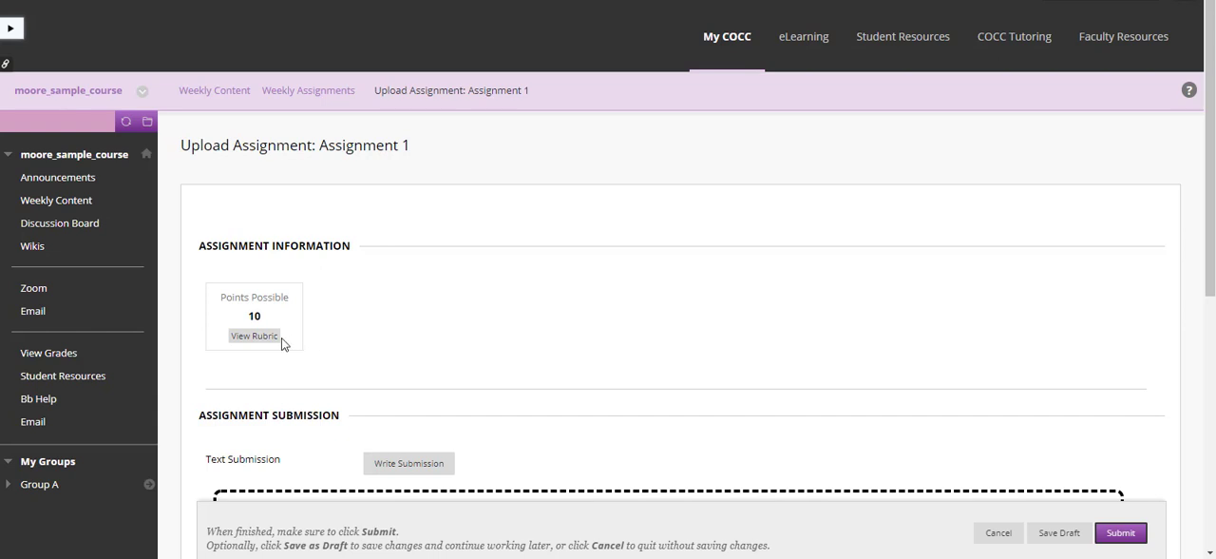
# Step: View Assignment 1's rubric grid and scroll through Formatting, Organization, and Grammar and Spelling
pyautogui.click(254, 335)
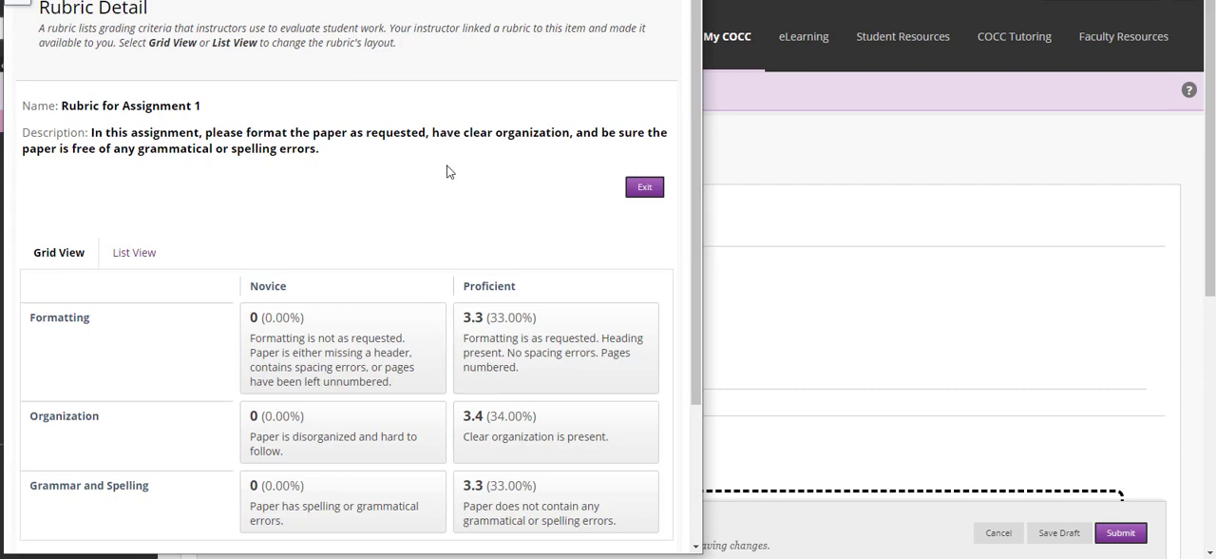
pyautogui.scroll(-3)
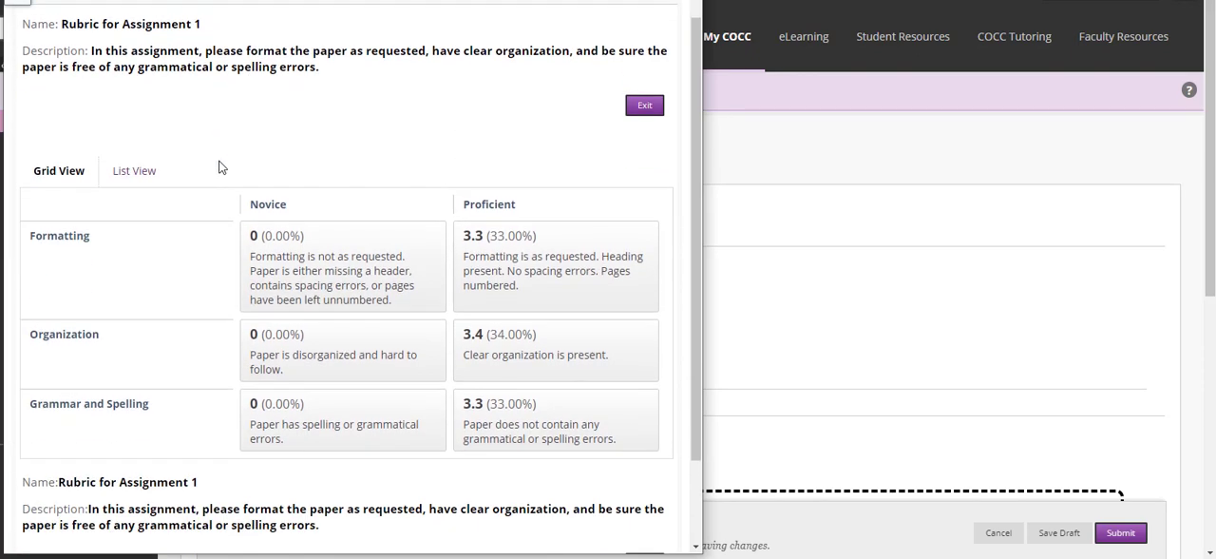
pyautogui.scroll(-3)
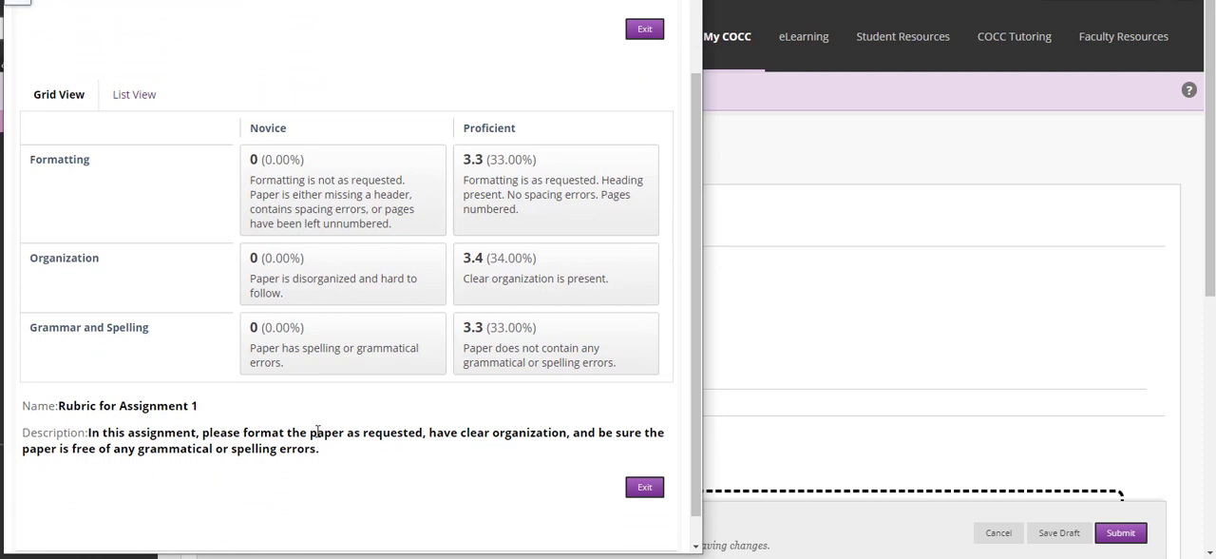
pyautogui.moveTo(323, 427)
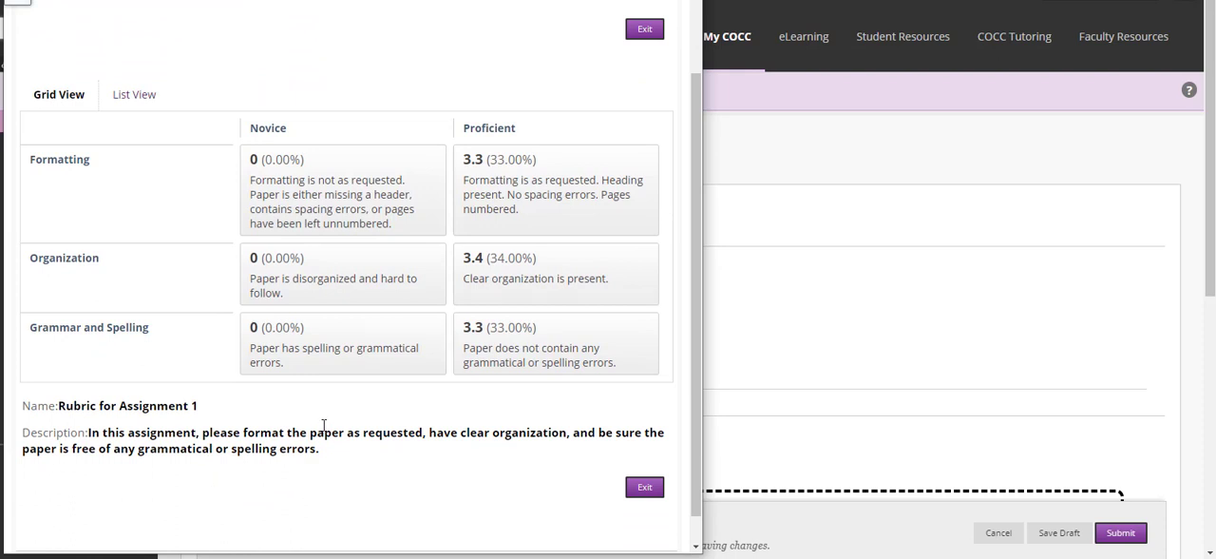
pyautogui.moveTo(339, 397)
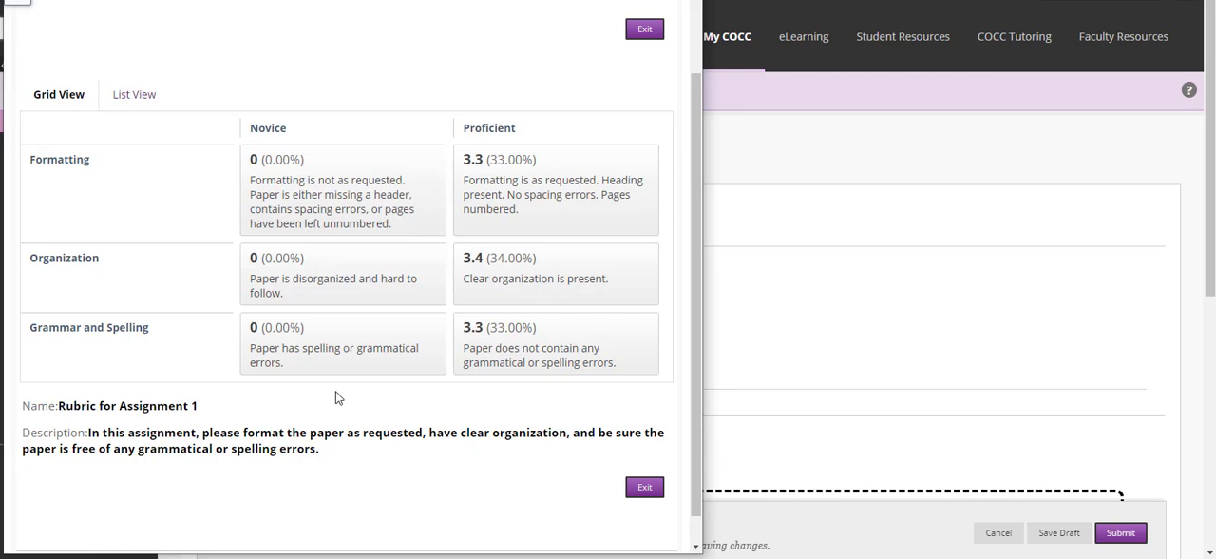
# Step: Switch the rubric to List View with descriptions and feedback shown
pyautogui.click(134, 94)
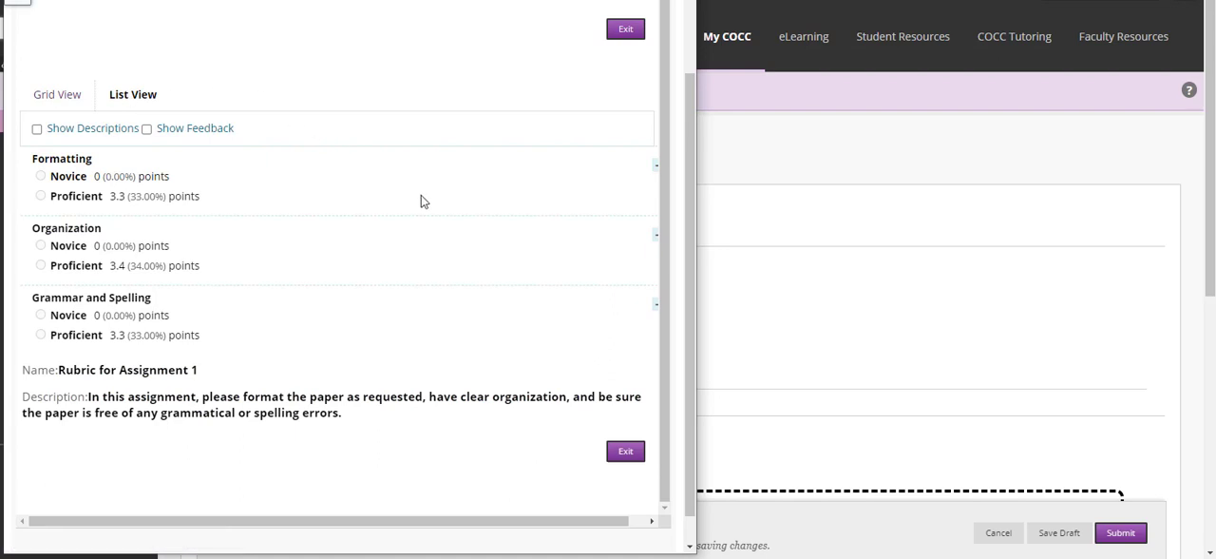
pyautogui.click(37, 128)
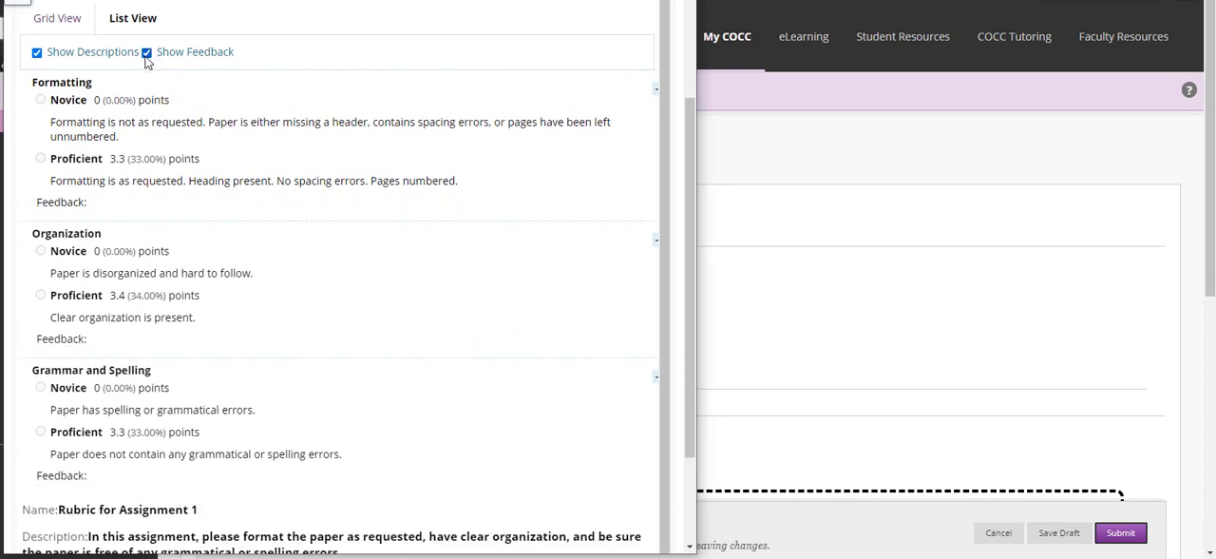
pyautogui.click(147, 52)
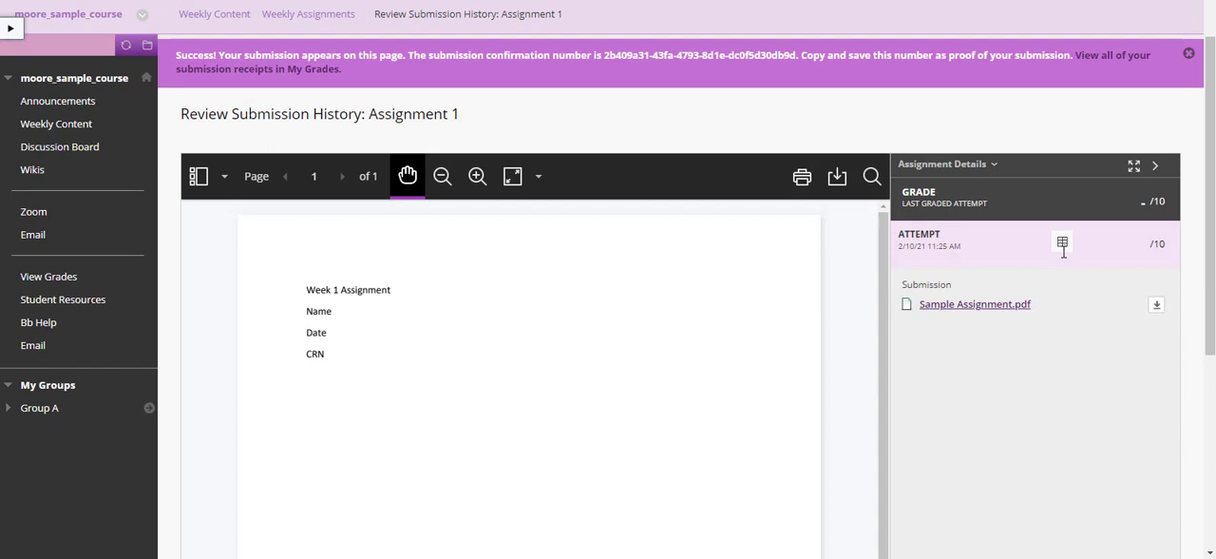
pyautogui.moveTo(1063, 243)
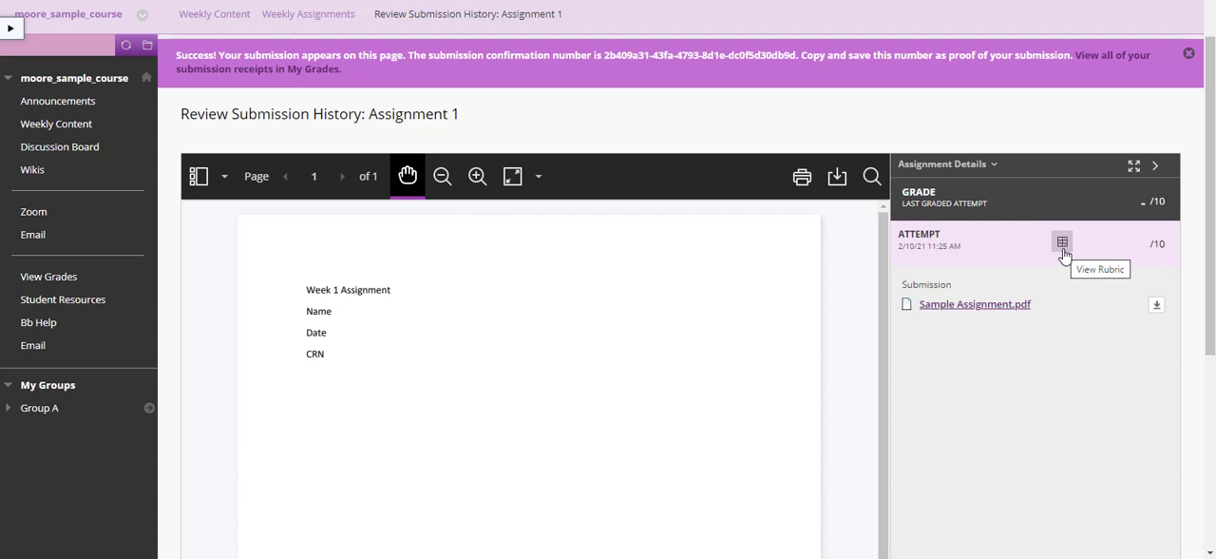
# Step: Open the rubric for the submitted attempt from the submission history
pyautogui.click(1062, 242)
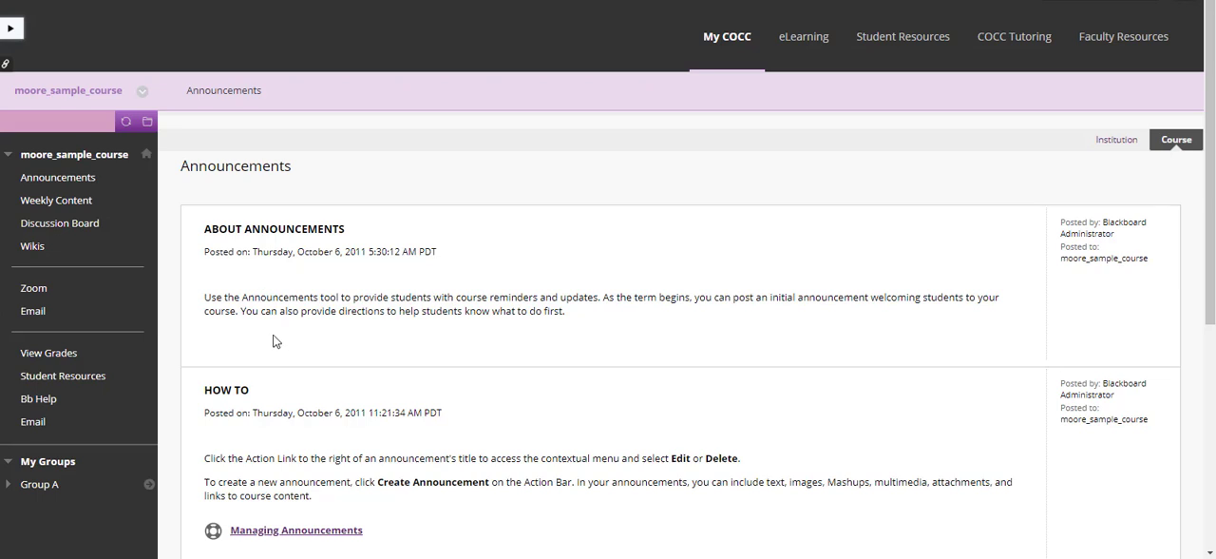
# Step: Open View Grades to see Assignment 1 scored 7.00 out of 10
pyautogui.click(48, 352)
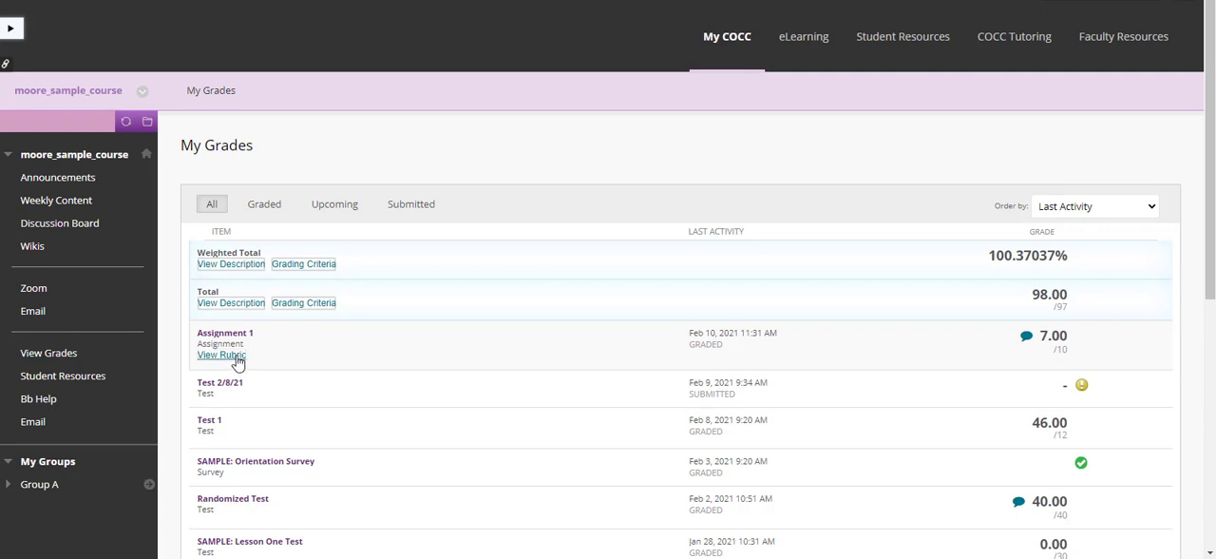
pyautogui.moveTo(221, 354)
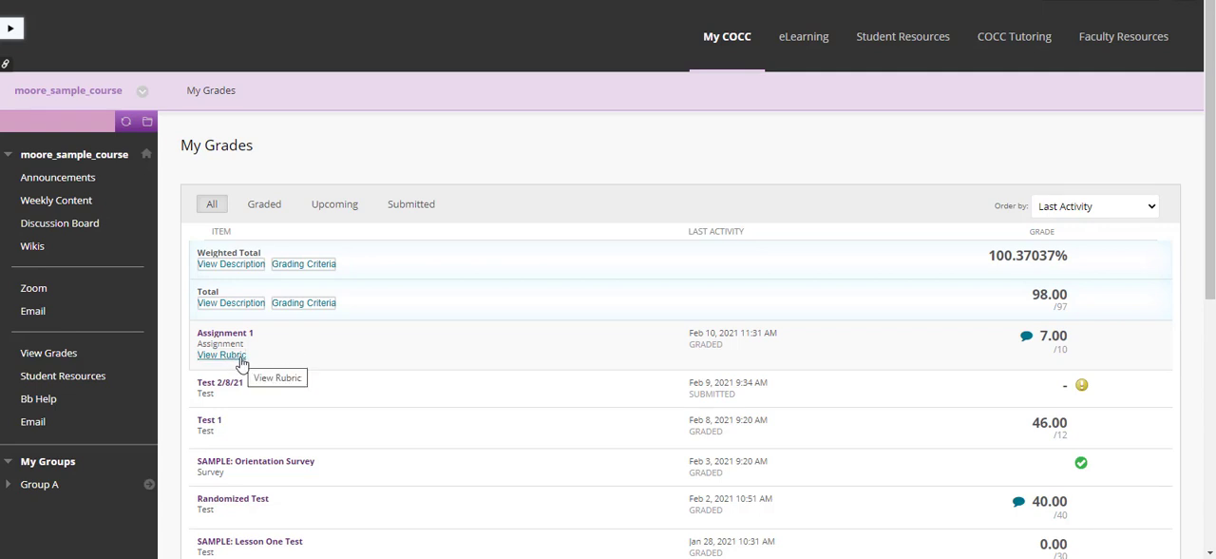
pyautogui.moveTo(309, 355)
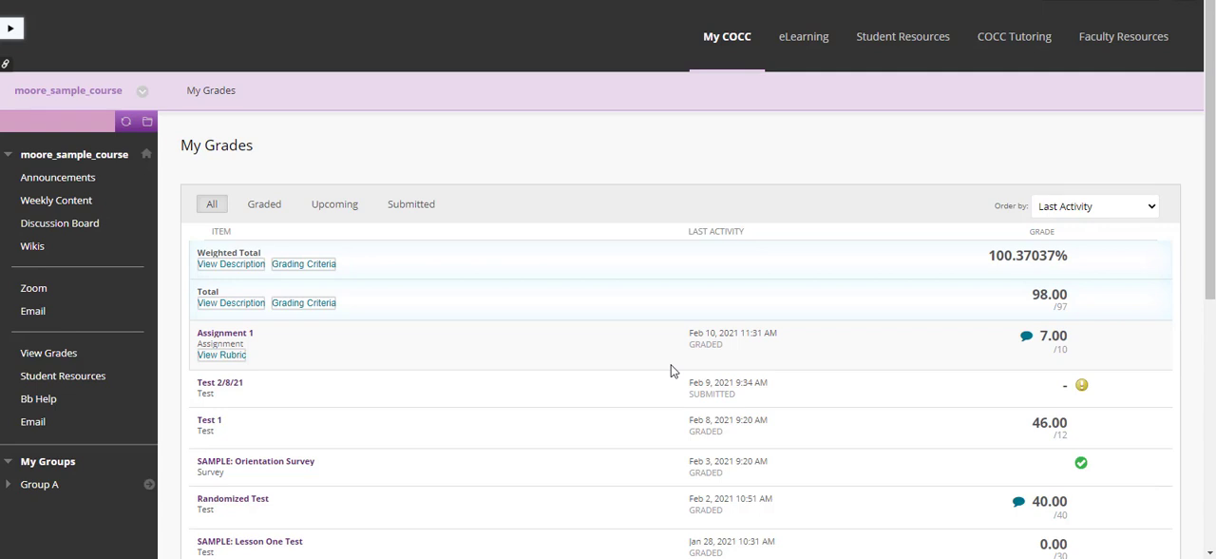
pyautogui.moveTo(827, 356)
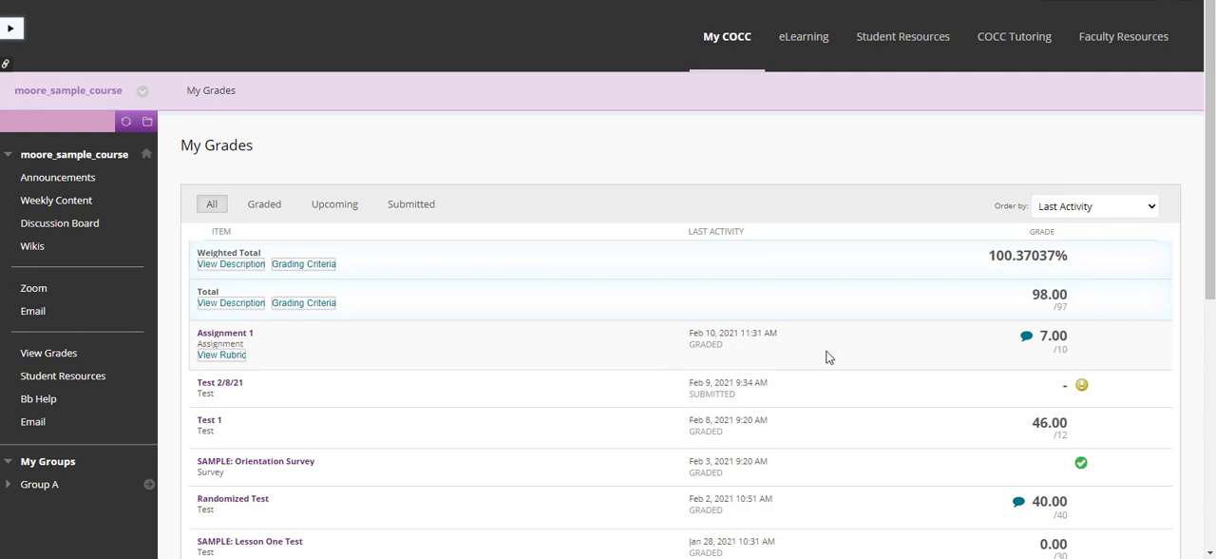
pyautogui.moveTo(1026, 339)
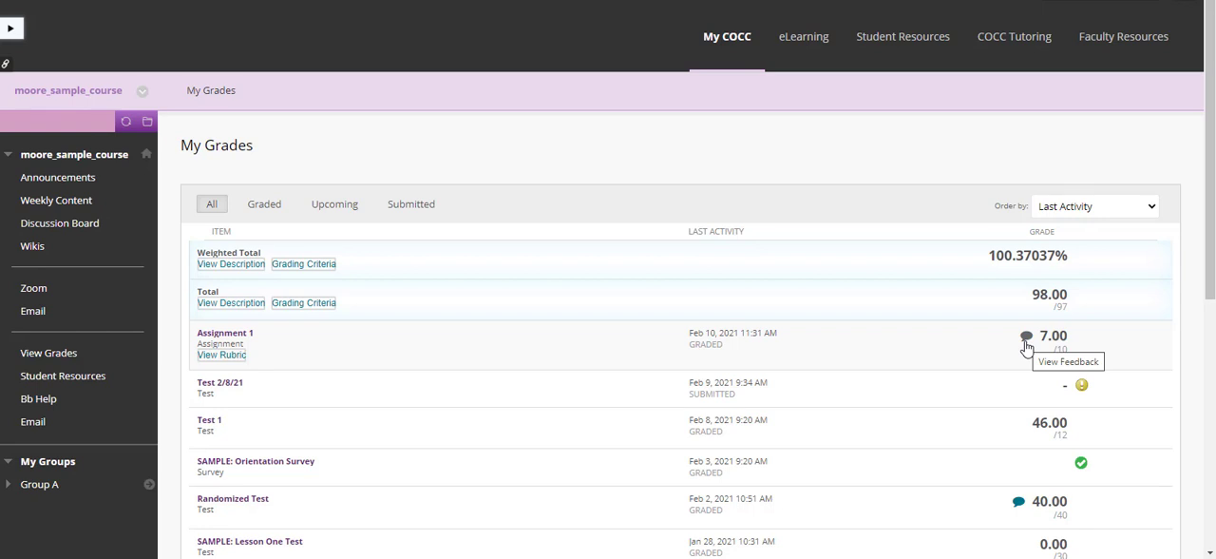
pyautogui.moveTo(959, 348)
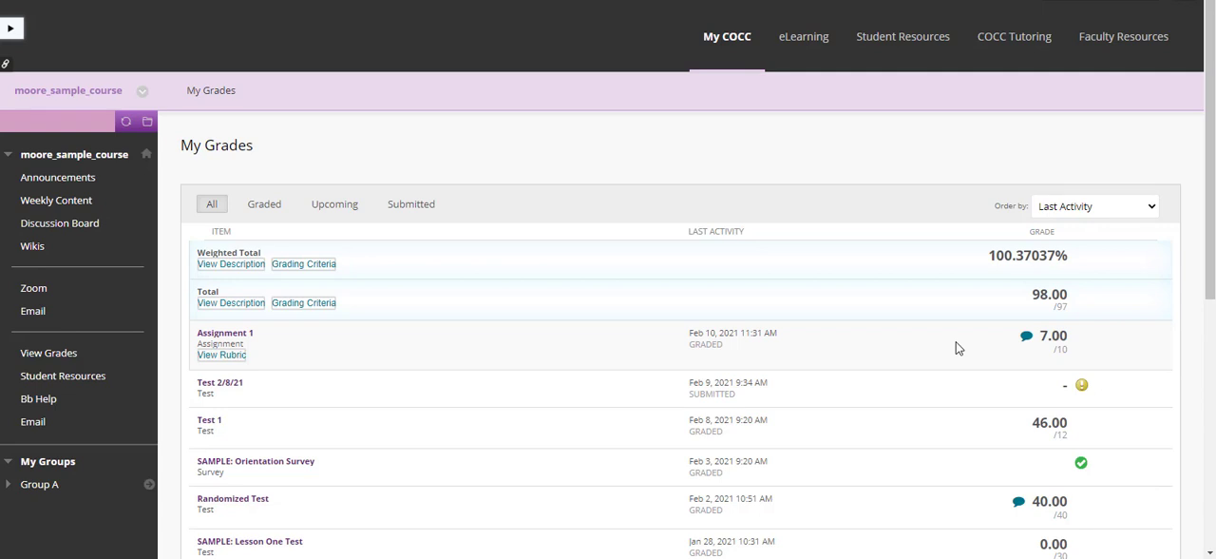
pyautogui.moveTo(447, 344)
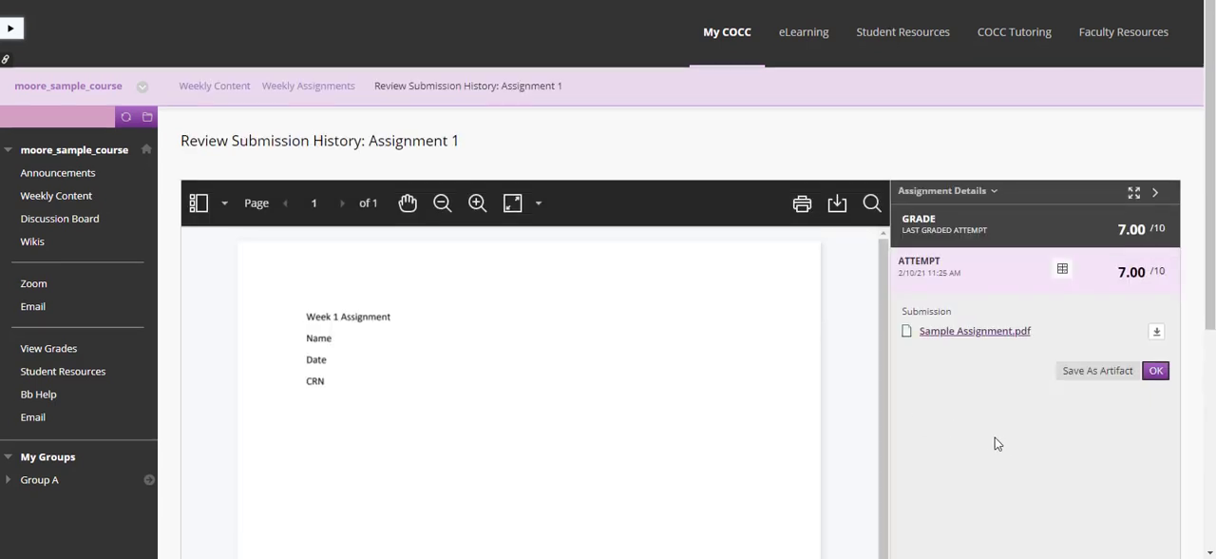
# Step: Open the graded rubric from the Attempt row, showing Proficient Formatting and Novice Organization
pyautogui.scroll(-3)
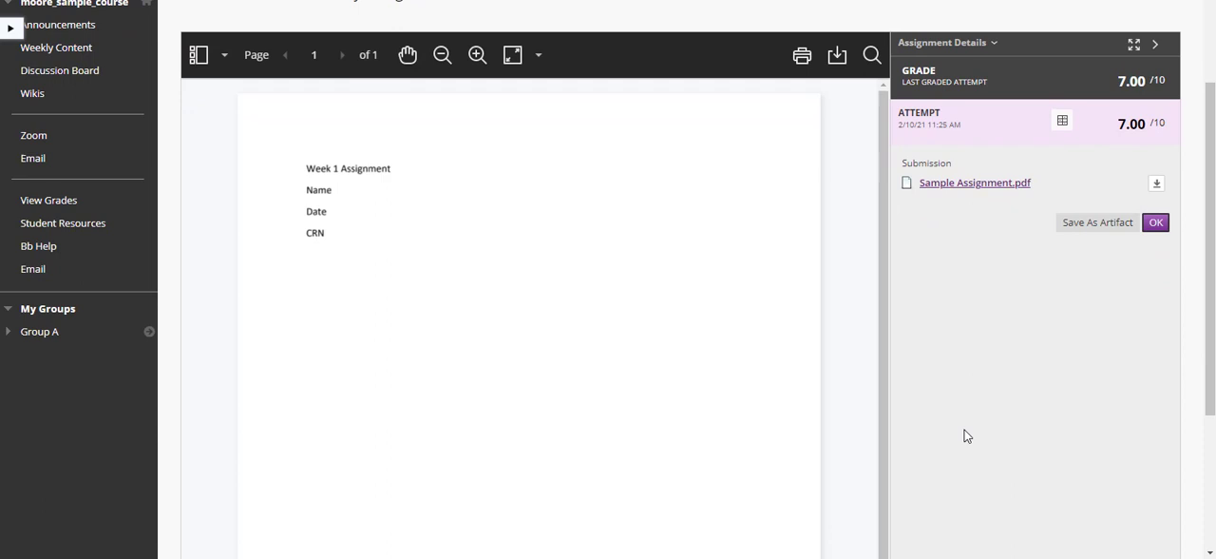
pyautogui.moveTo(1062, 121)
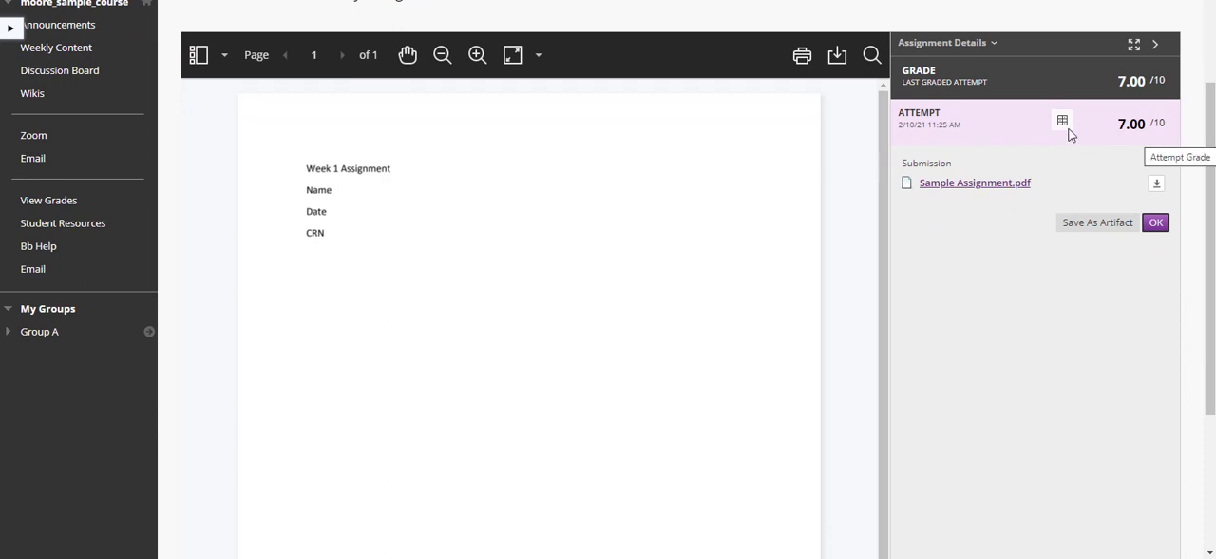
pyautogui.moveTo(1062, 122)
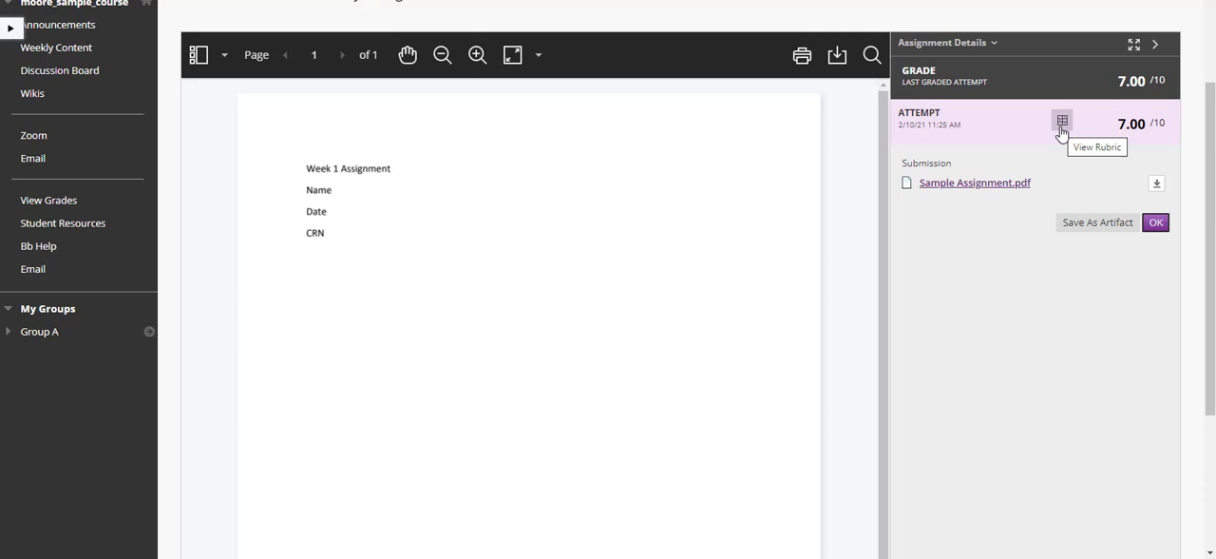
pyautogui.click(1062, 122)
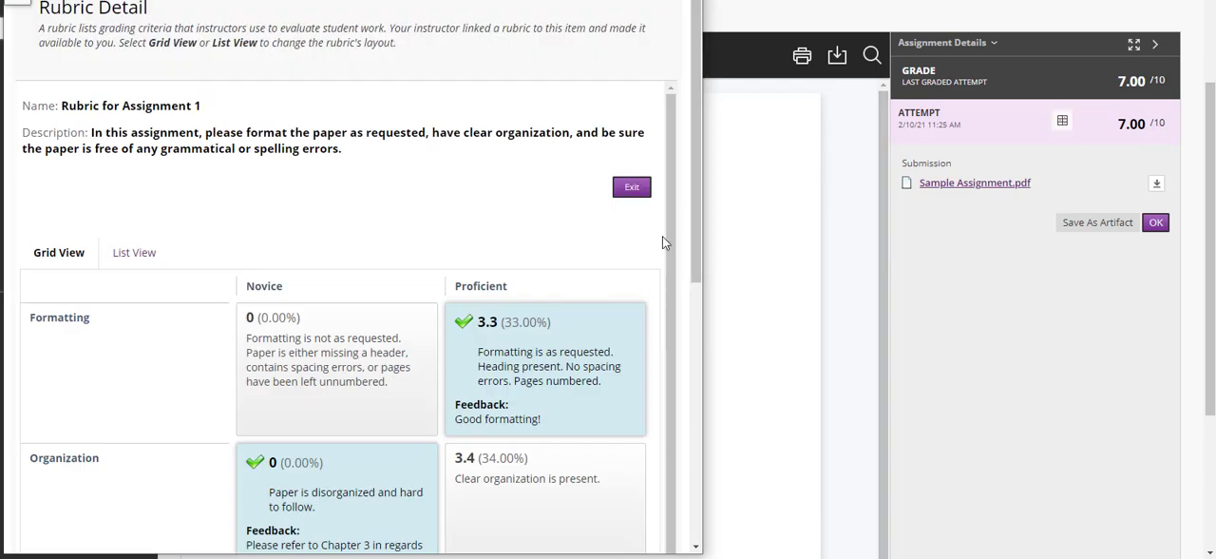
pyautogui.scroll(-3)
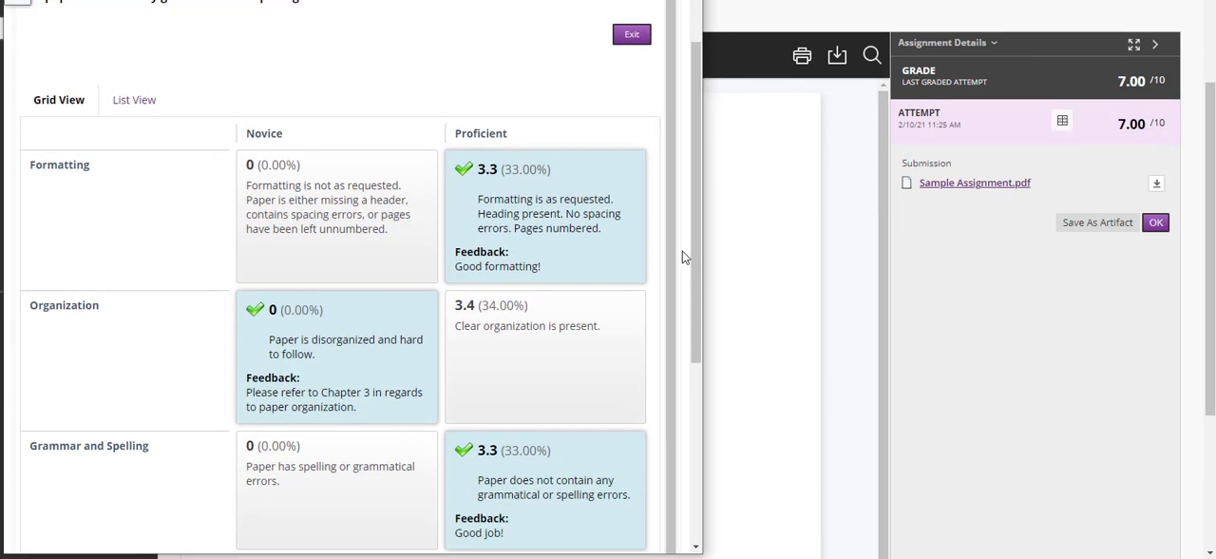
pyautogui.scroll(-3)
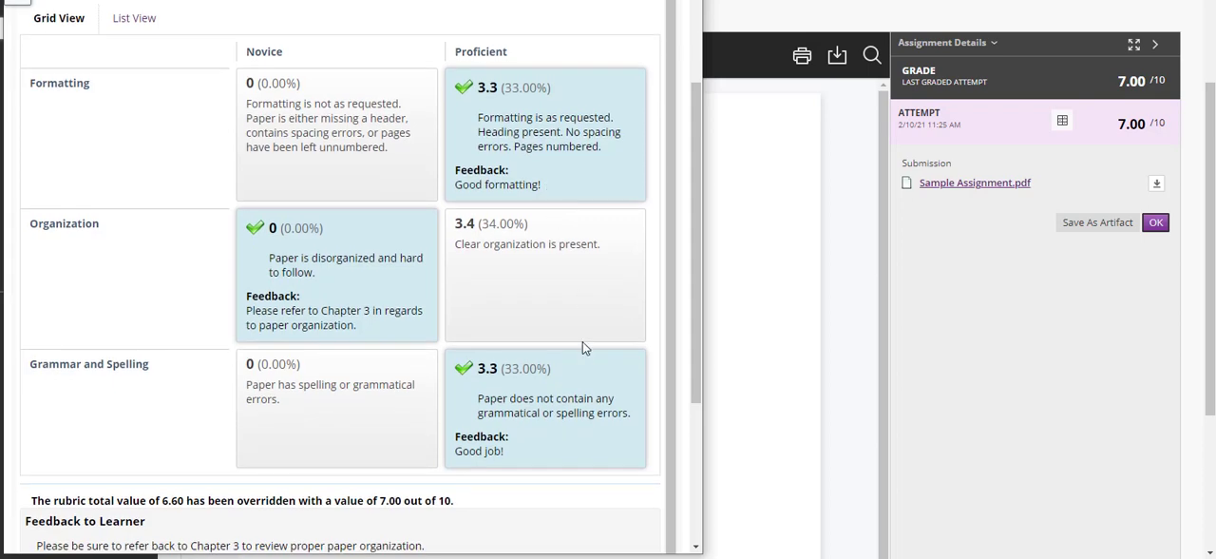
pyautogui.scroll(-3)
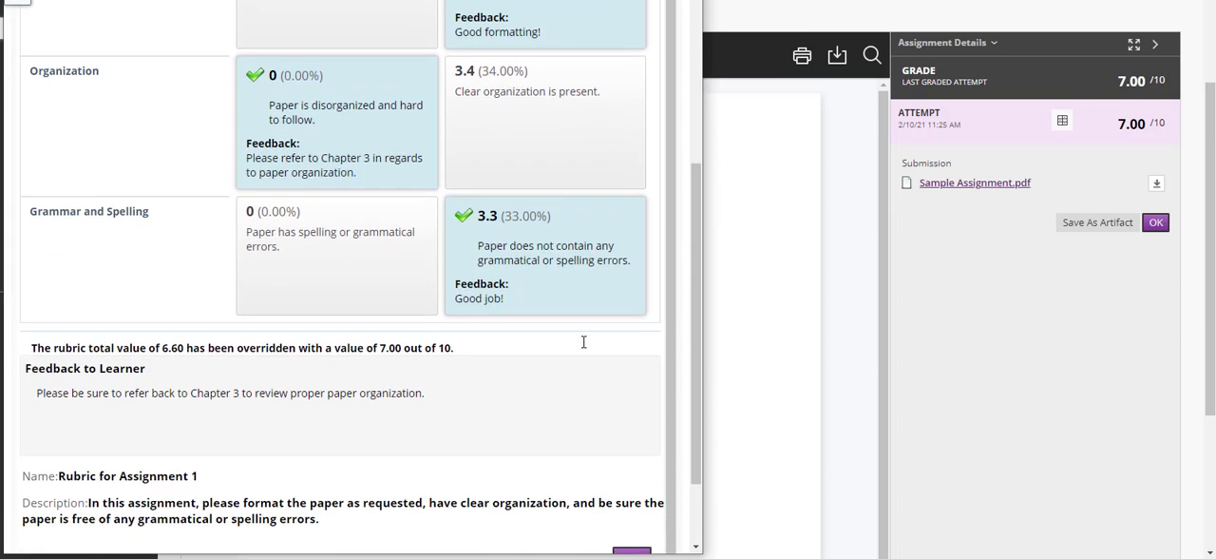
pyautogui.scroll(-3)
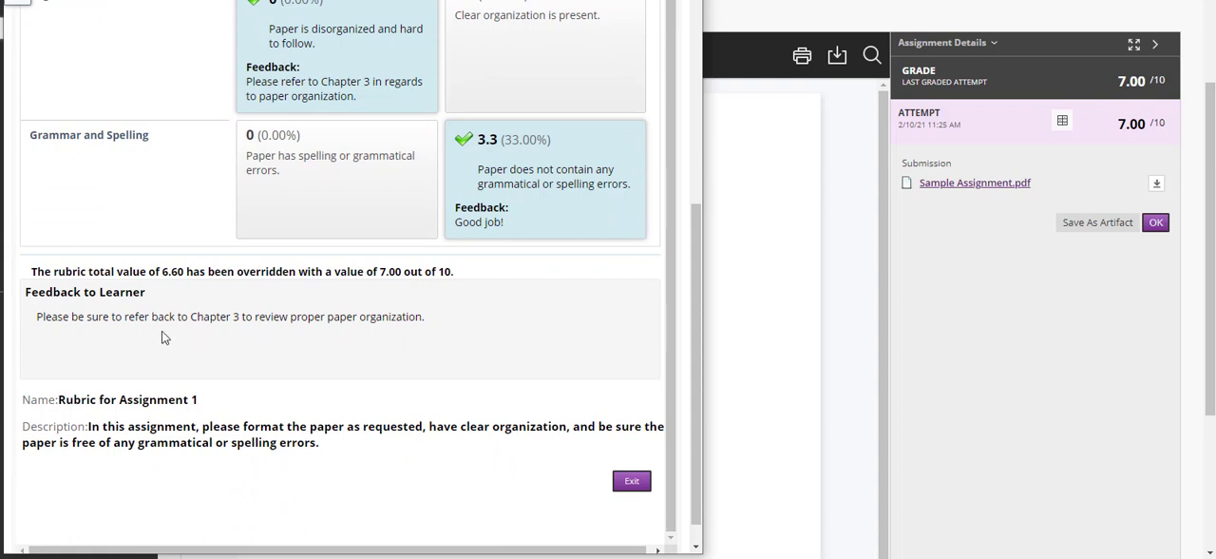
pyautogui.moveTo(216, 335)
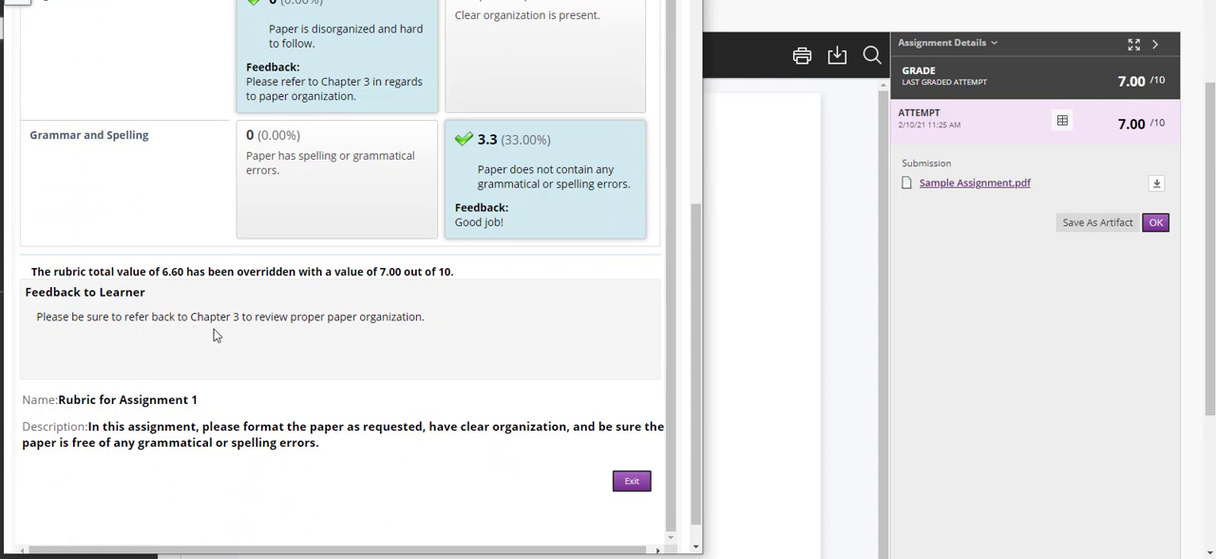
pyautogui.moveTo(528, 399)
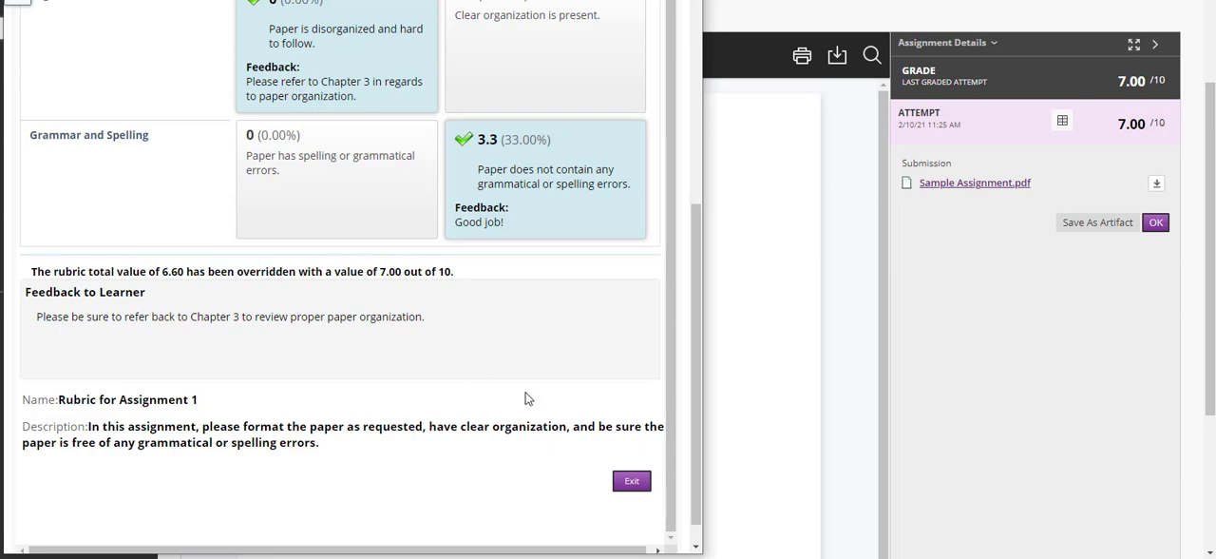